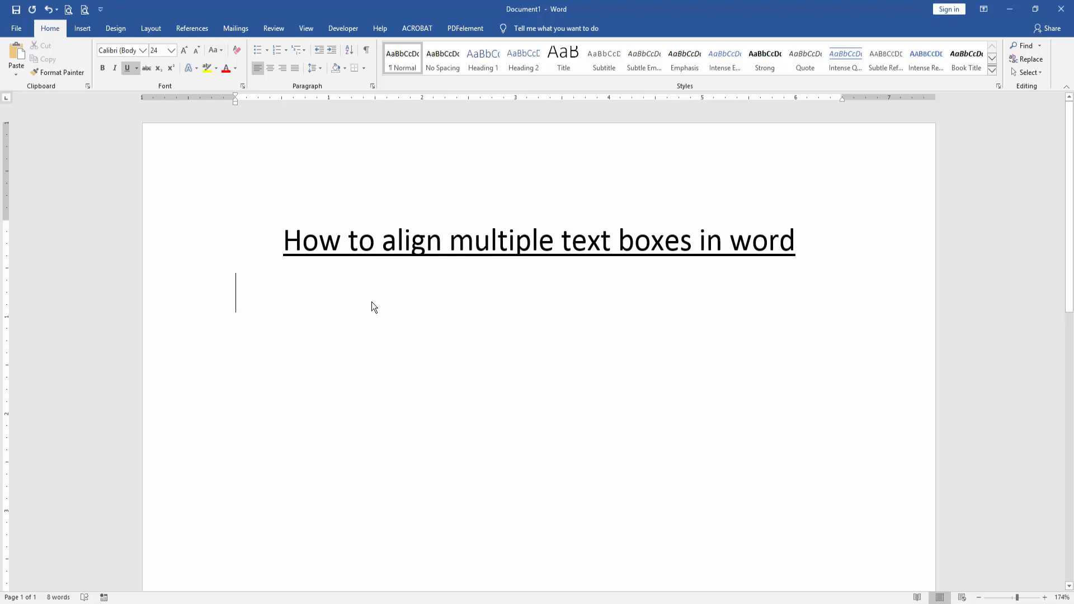
mouse_move(125, 98)
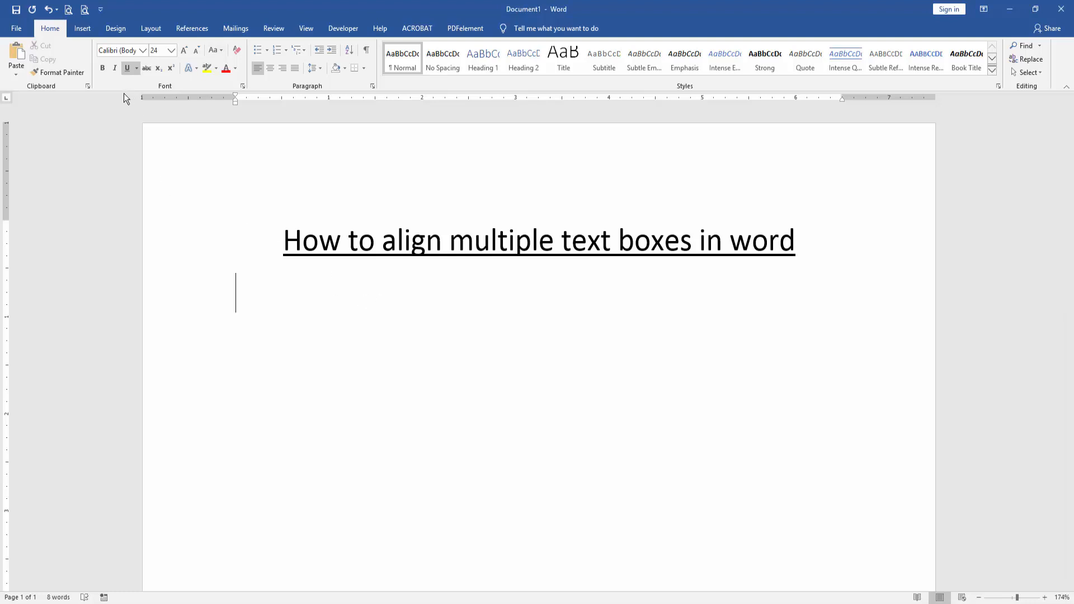
- Insert a Simple Text Box with placeholder quote text below the underlined title
left_click(82, 28)
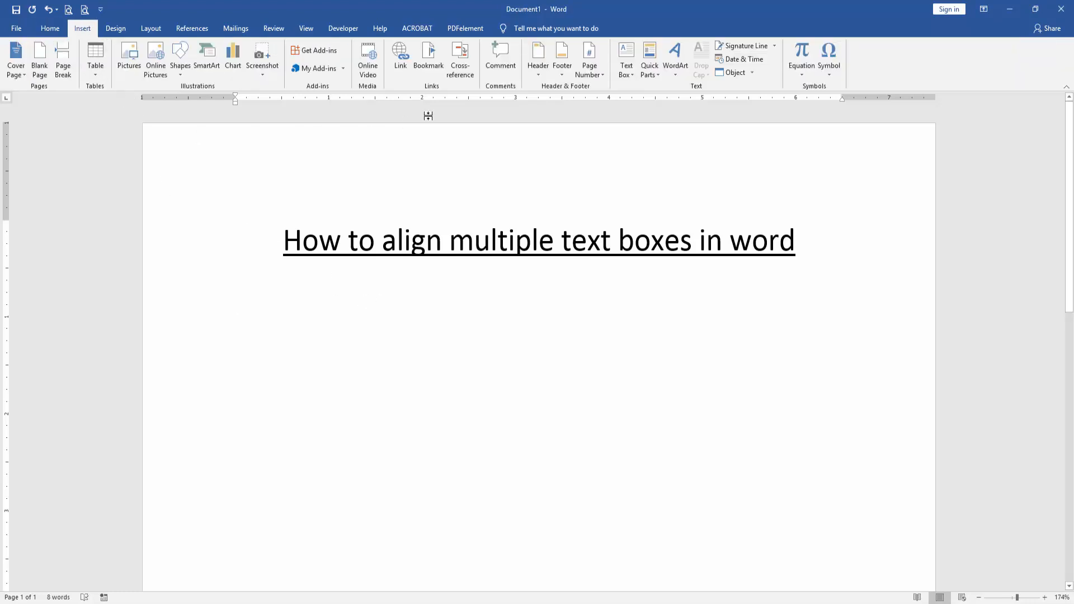
left_click(627, 56)
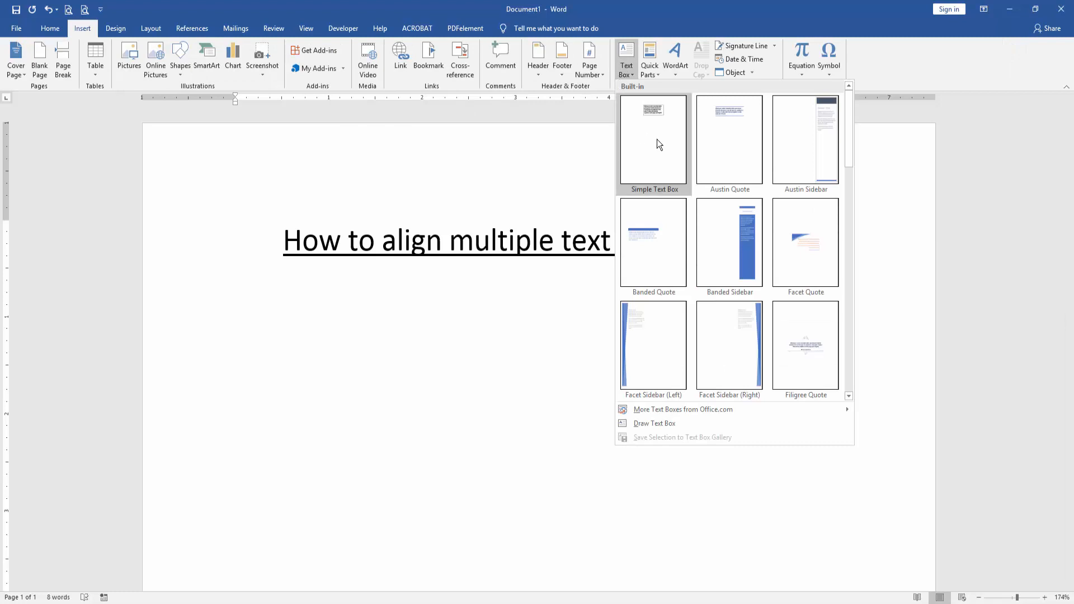
left_click(653, 139)
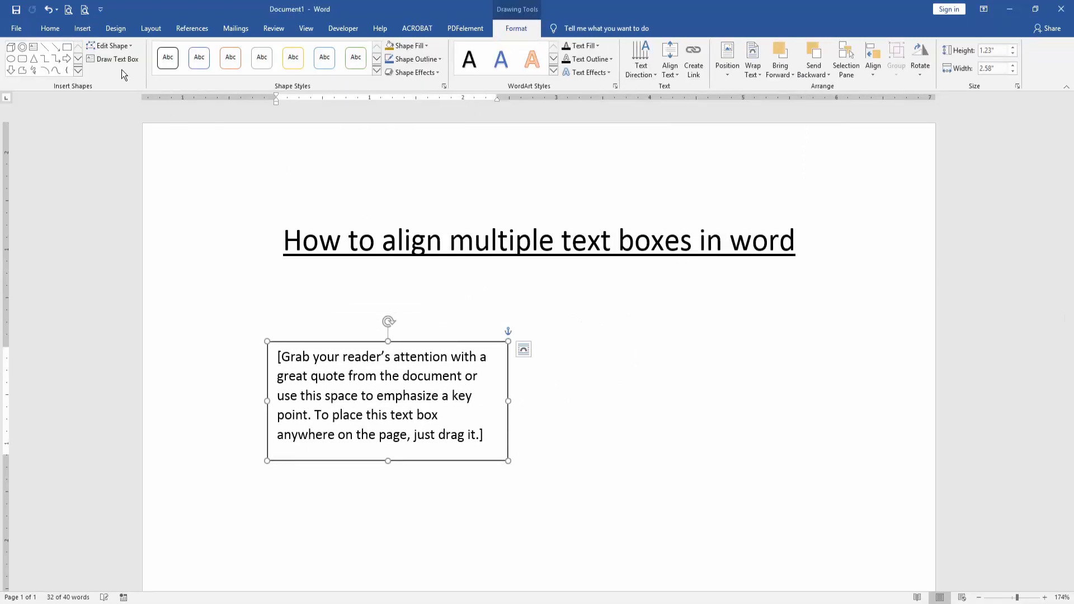
left_click(83, 28)
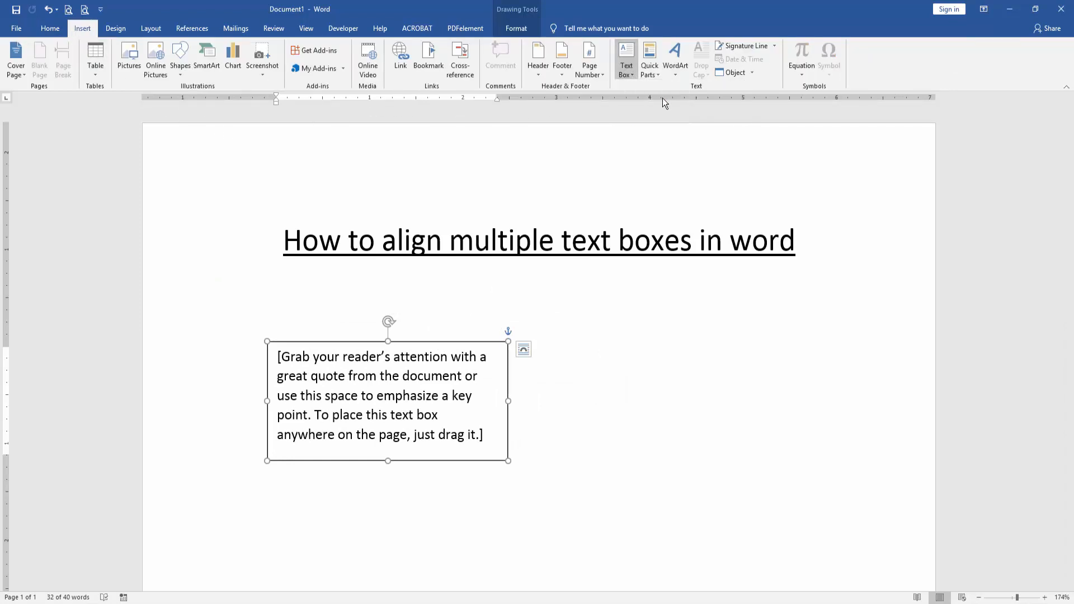
- Draw an empty second text box to the right of the quote box and select both boxes
left_click_drag(572, 427, 820, 555)
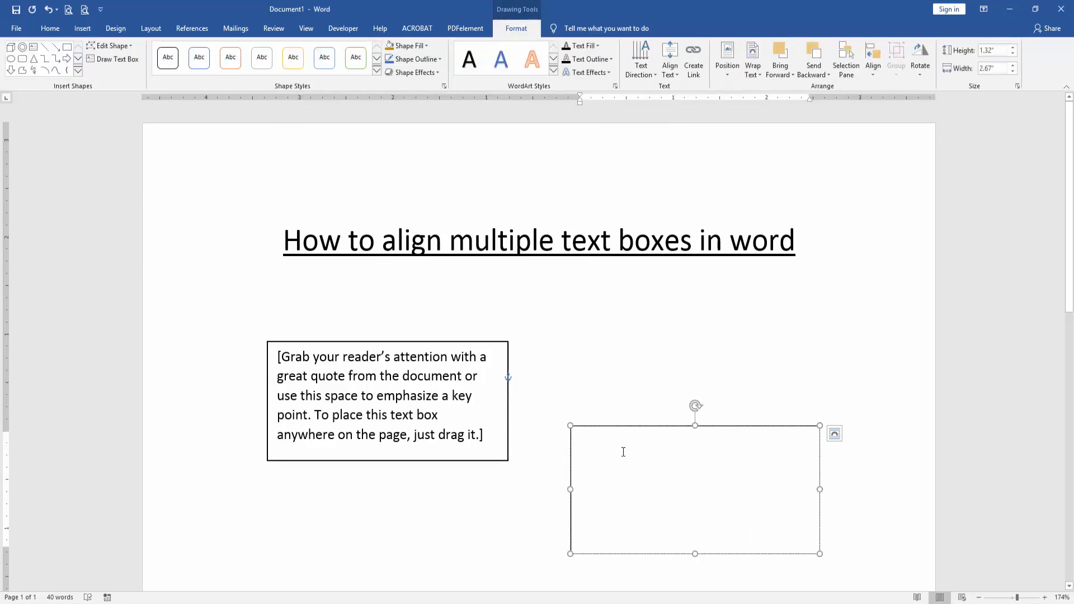
left_click(623, 450)
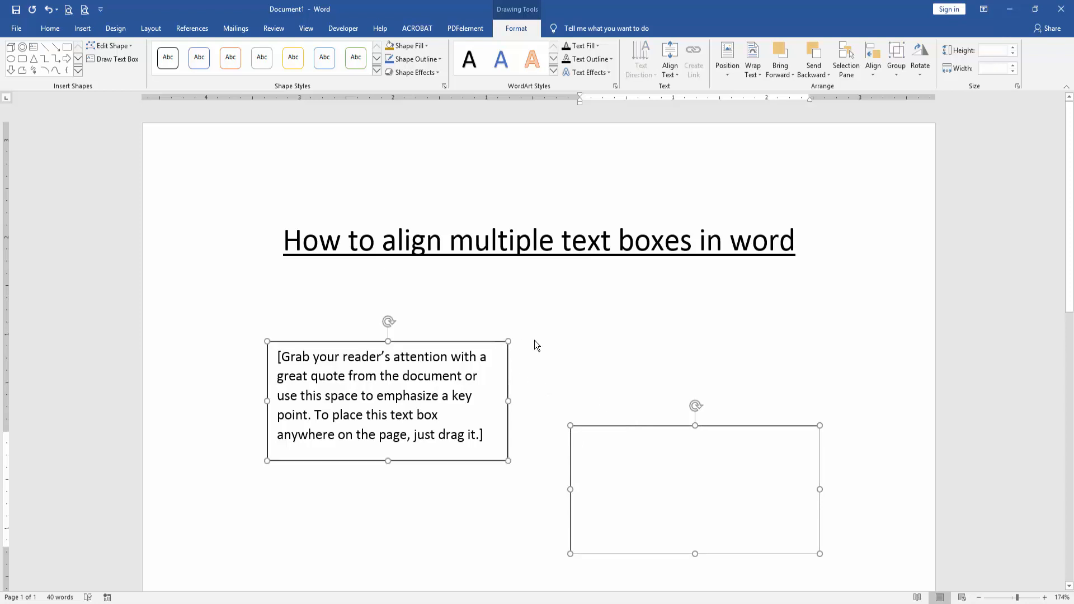
mouse_move(522, 35)
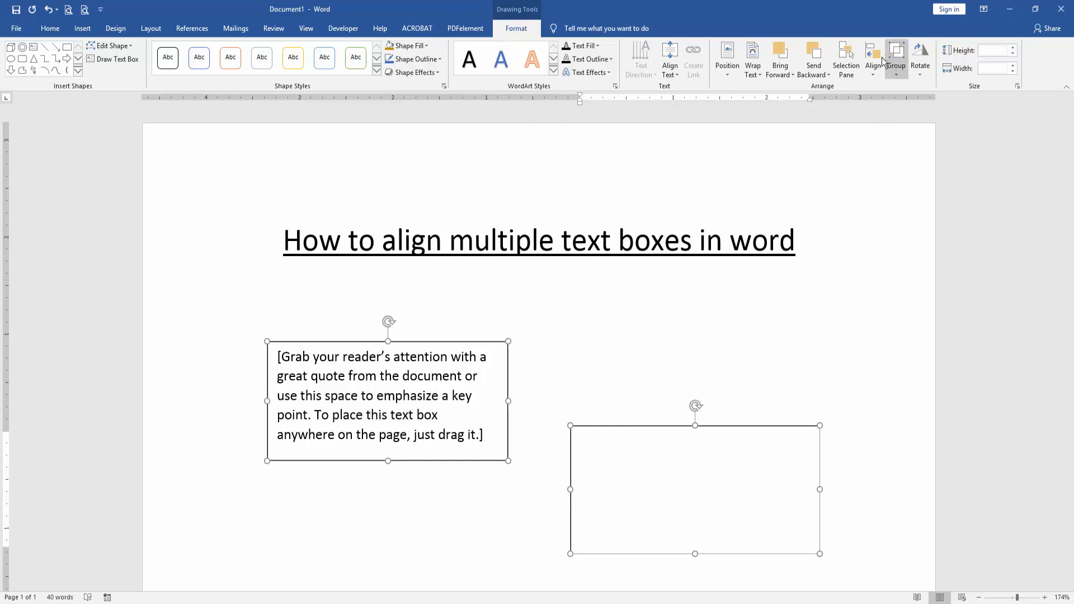
- Try a centring alignment that stacks the boxes, then undo it
left_click(872, 53)
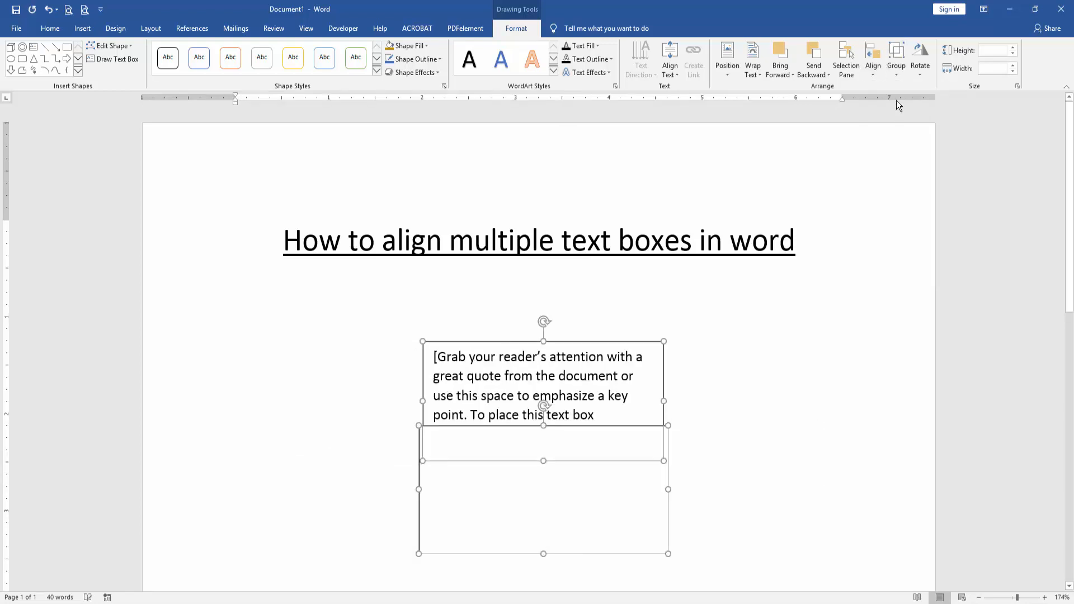
left_click(873, 56)
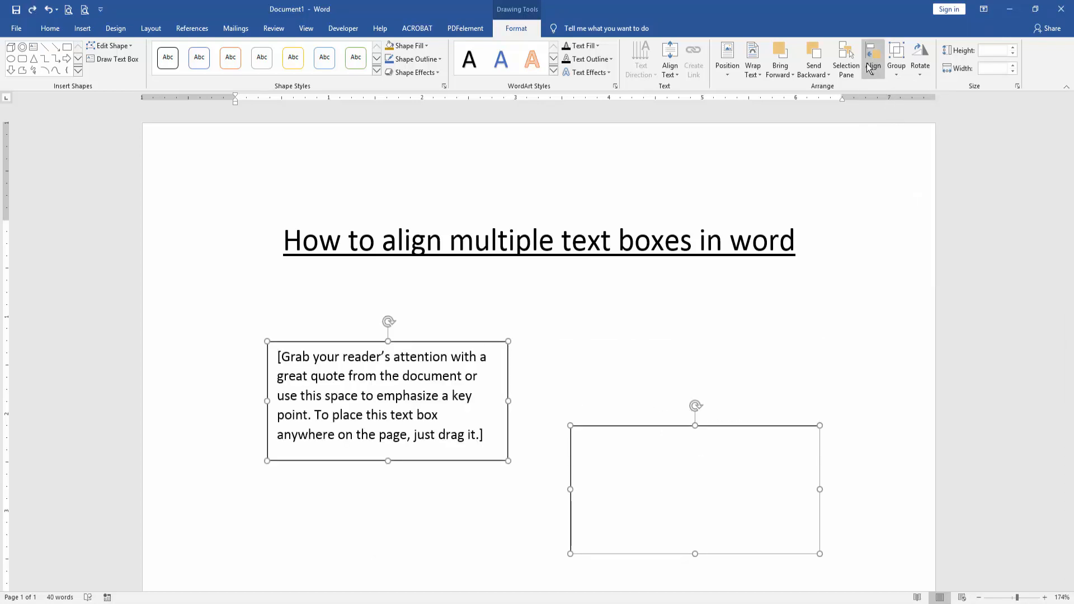
- Align the two text boxes to their top edges with Align Top and deselect them
left_click(873, 52)
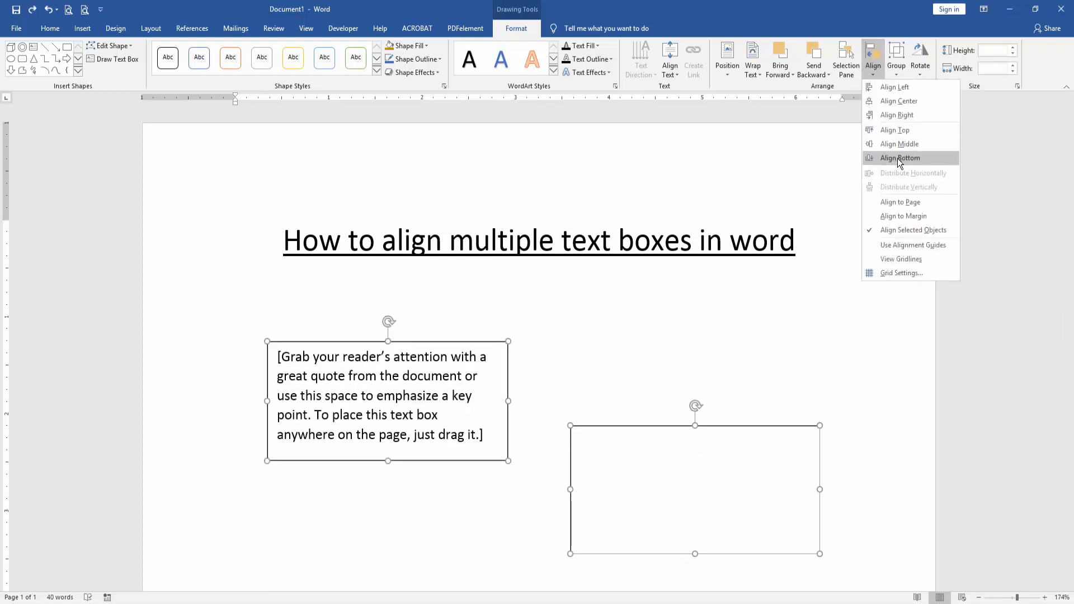
left_click(899, 158)
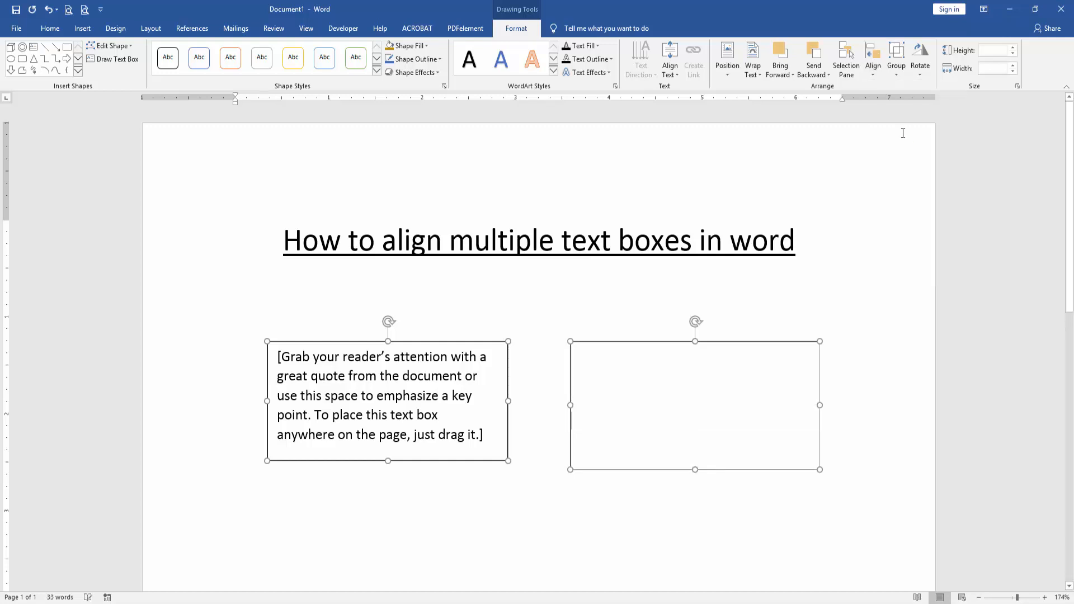
left_click(553, 305)
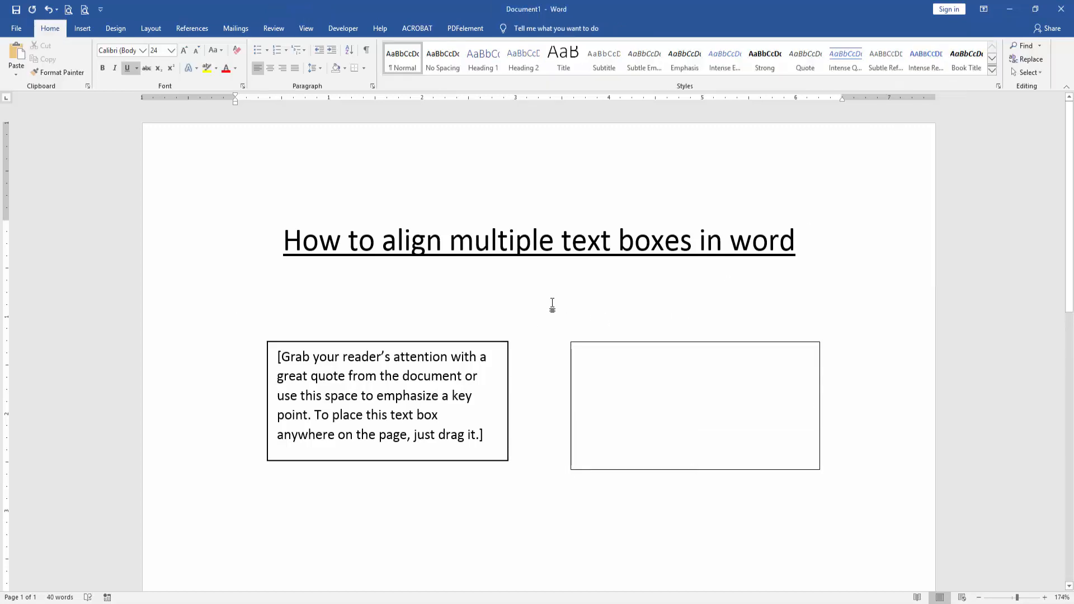